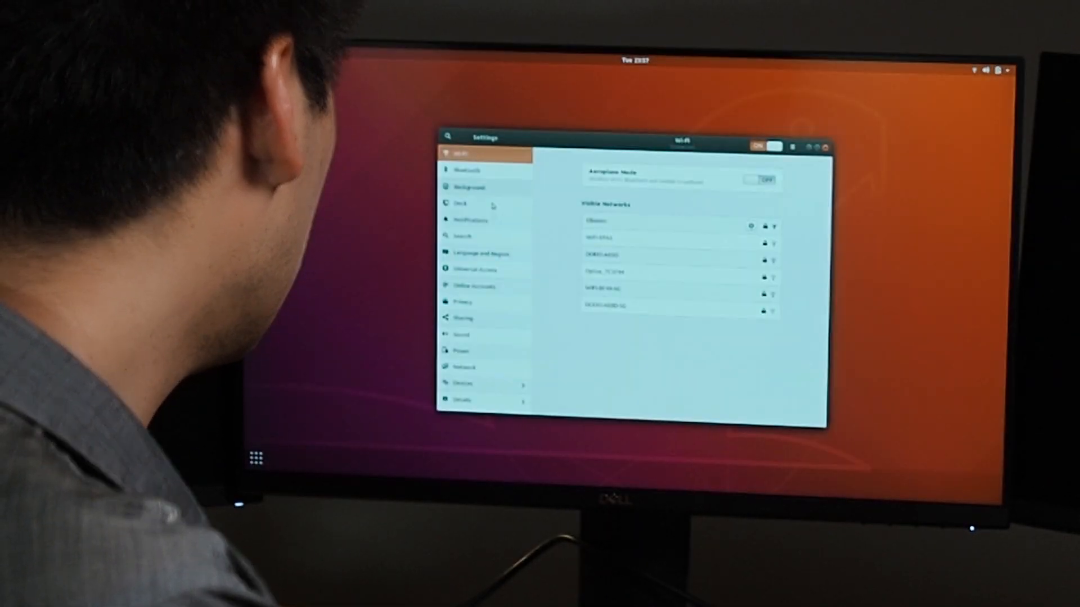
Step: Go to Devices > Screen Display and open the connected displays list
left_click(463, 383)
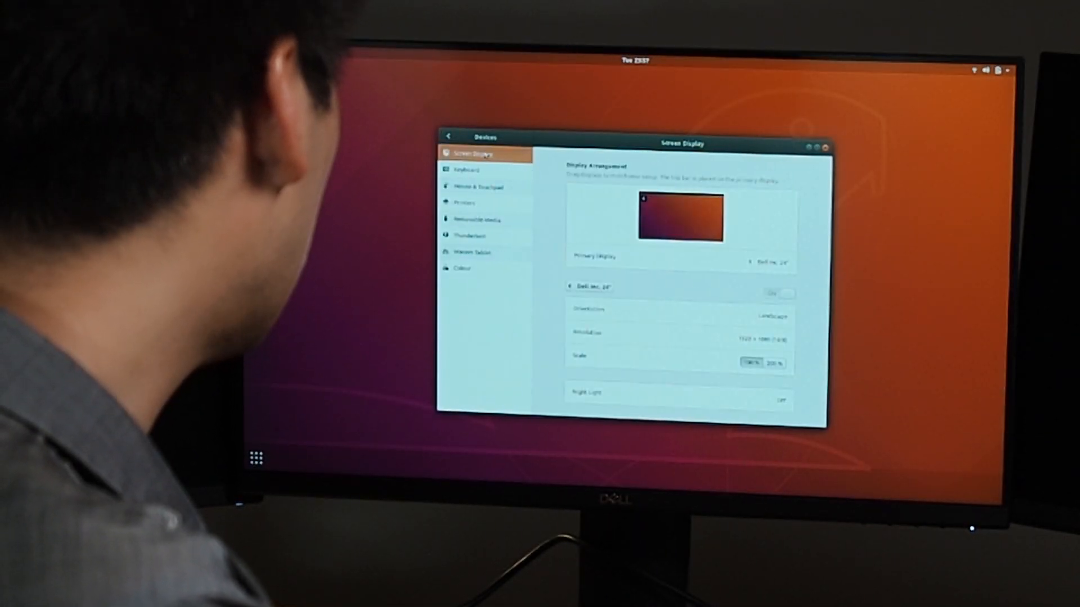
left_click(589, 285)
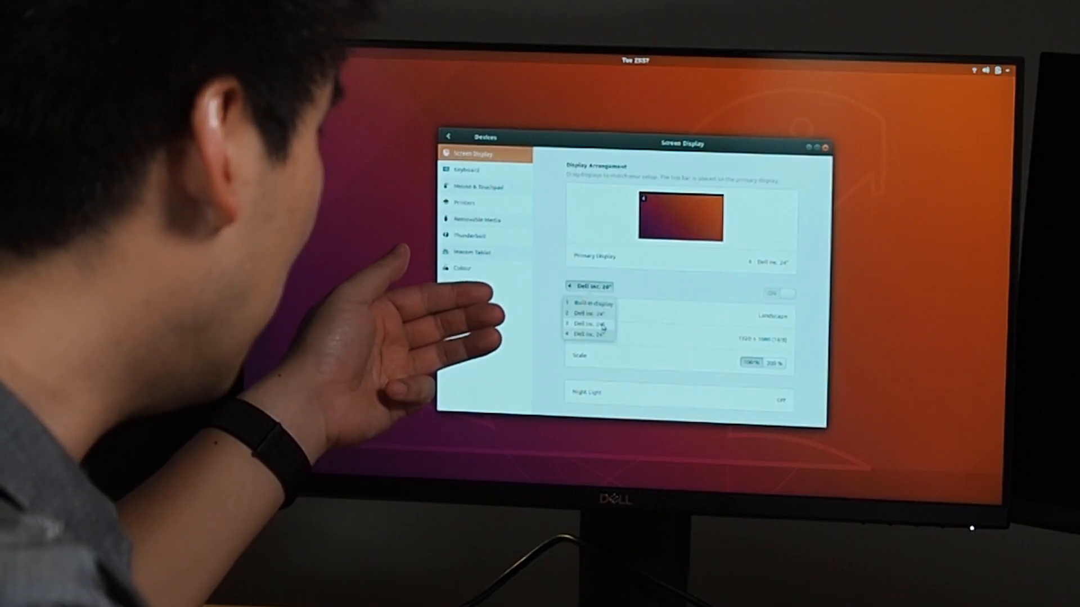
Step: Select the second Dell Inc. 24" display, apply it, and keep the changes
left_click(586, 324)
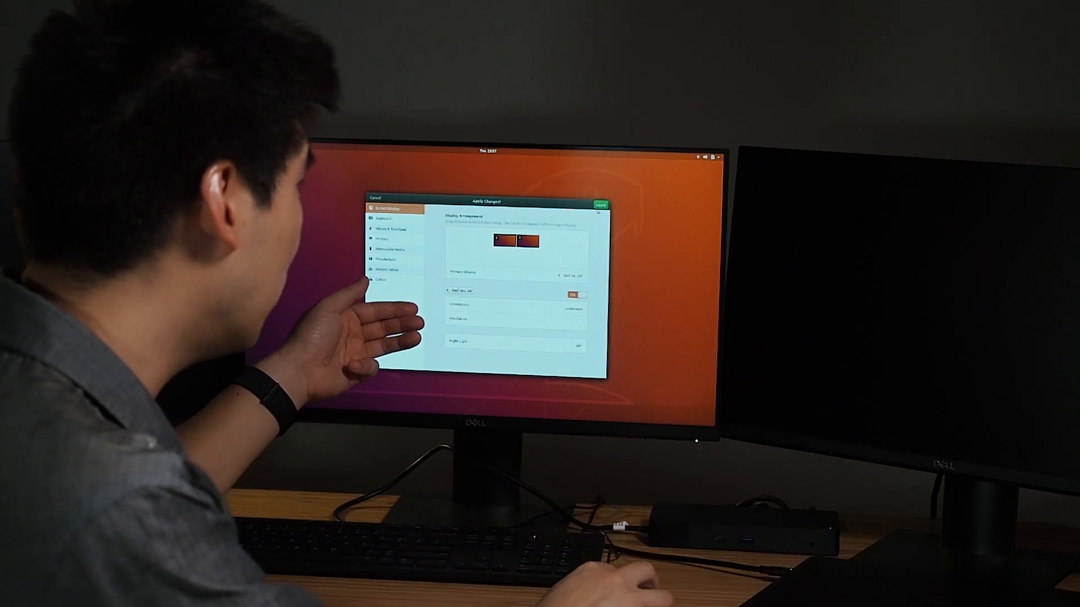
left_click(600, 205)
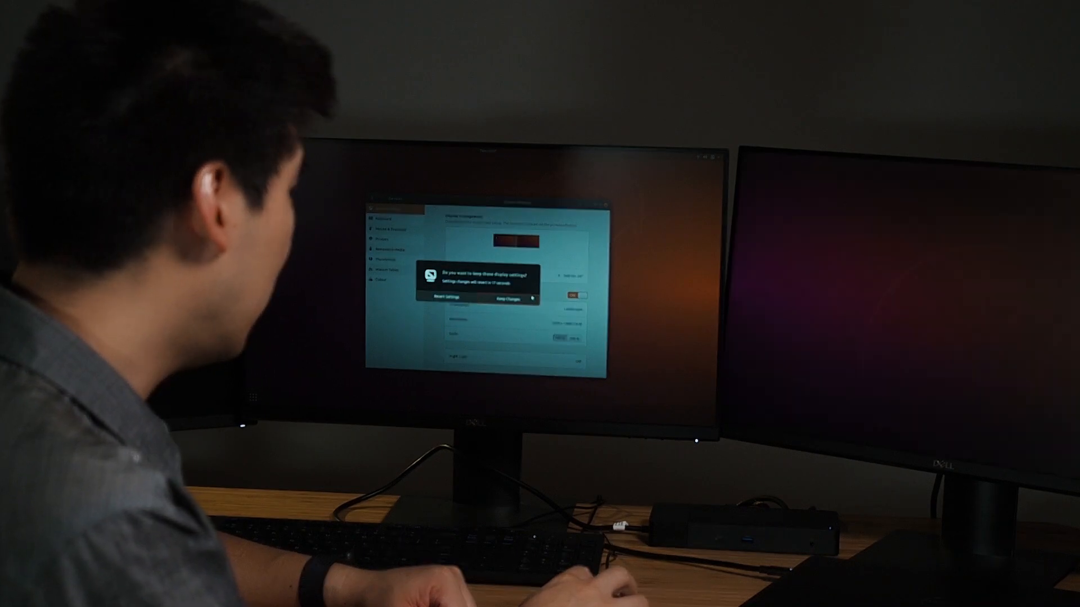
left_click(506, 298)
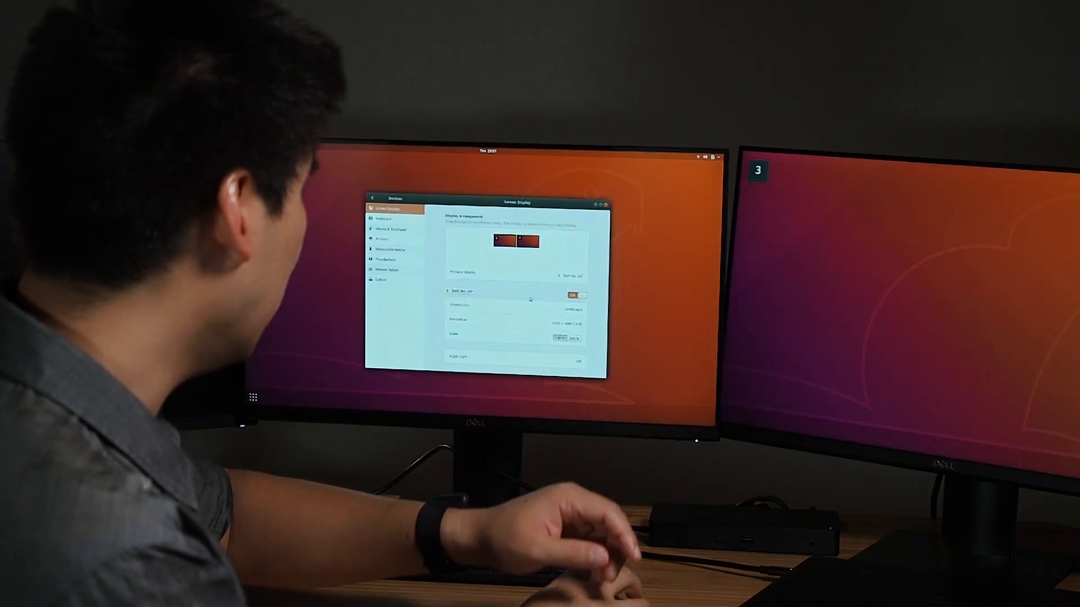